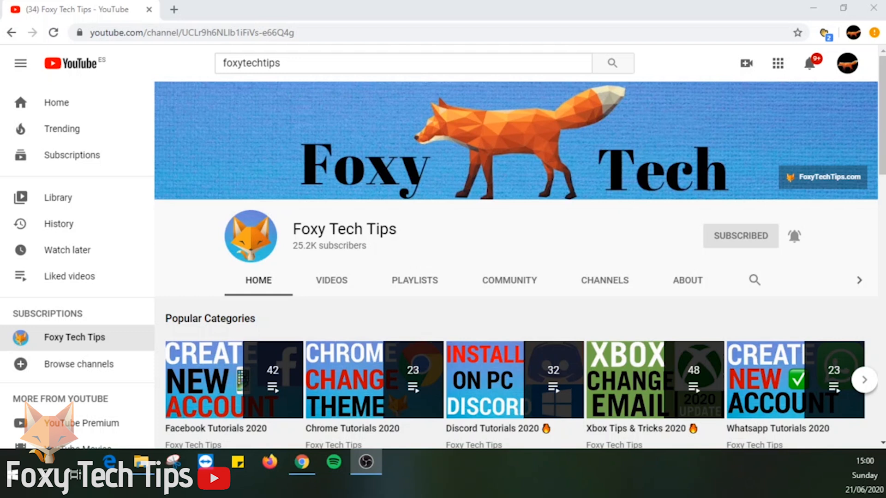
# Load pinterest.com from the Chrome address bar, replacing the YouTube page.
pyautogui.click(192, 32)
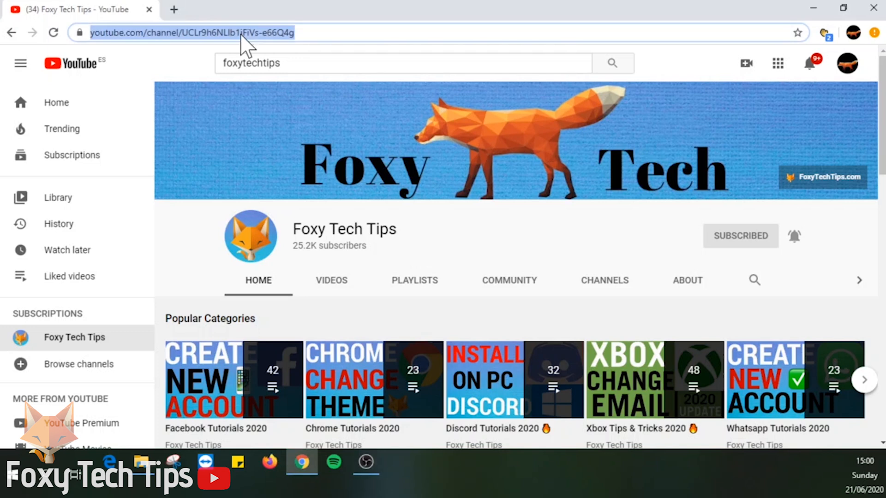
pyautogui.write('pinter')
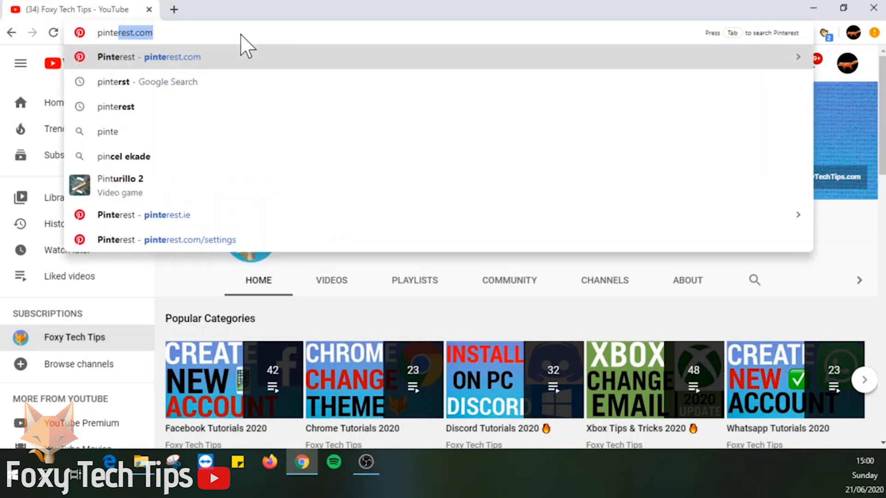
pyautogui.press('Enter')
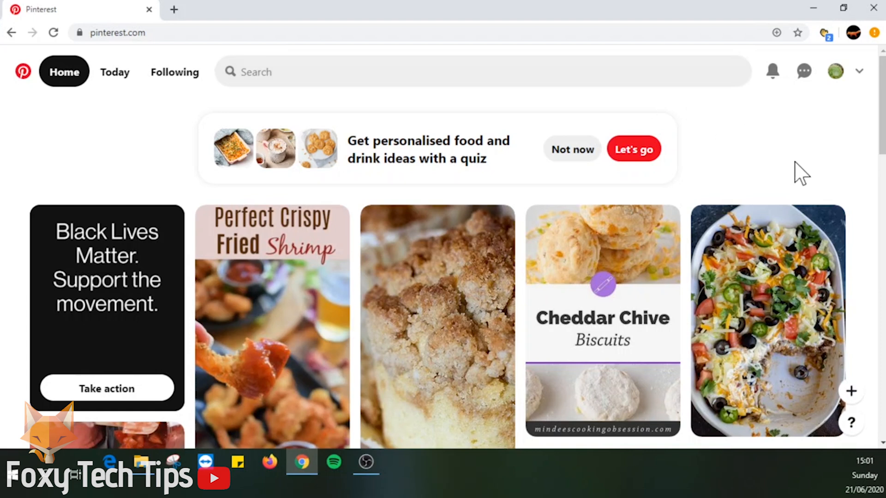
pyautogui.moveTo(859, 72)
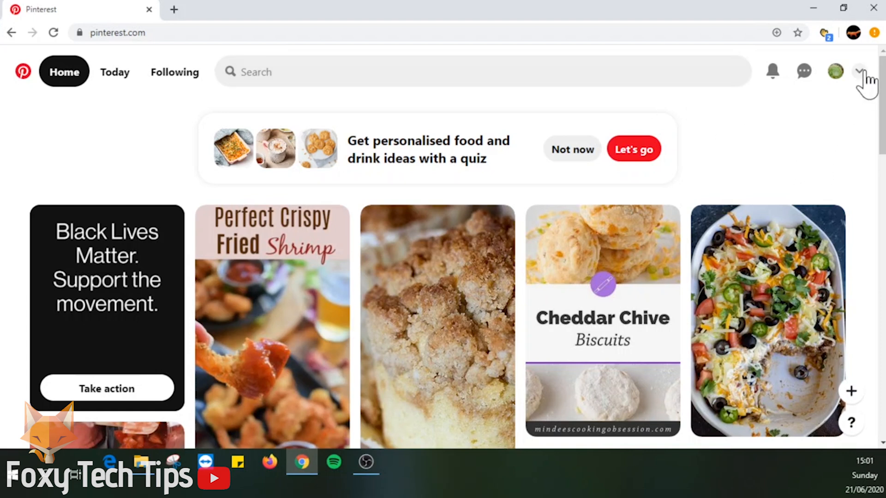
# Reach Pinterest's Settings (Edit profile page) from the account menu beside the profile picture.
pyautogui.click(859, 72)
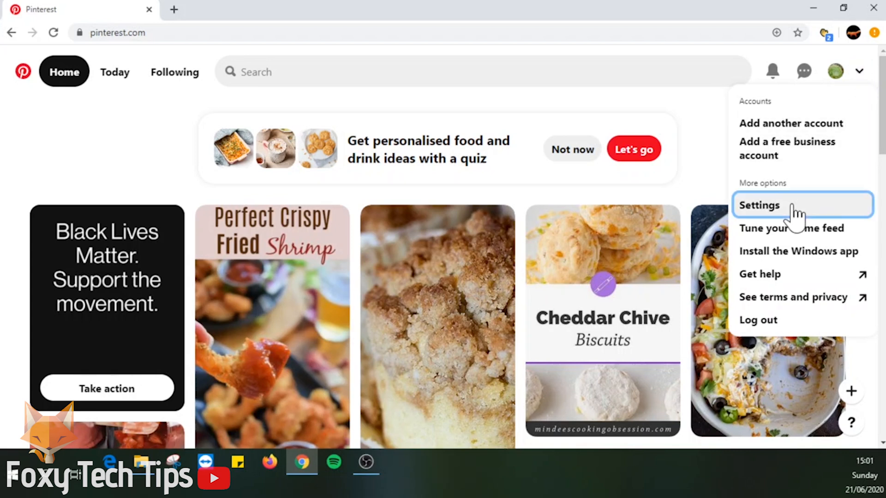
pyautogui.click(758, 205)
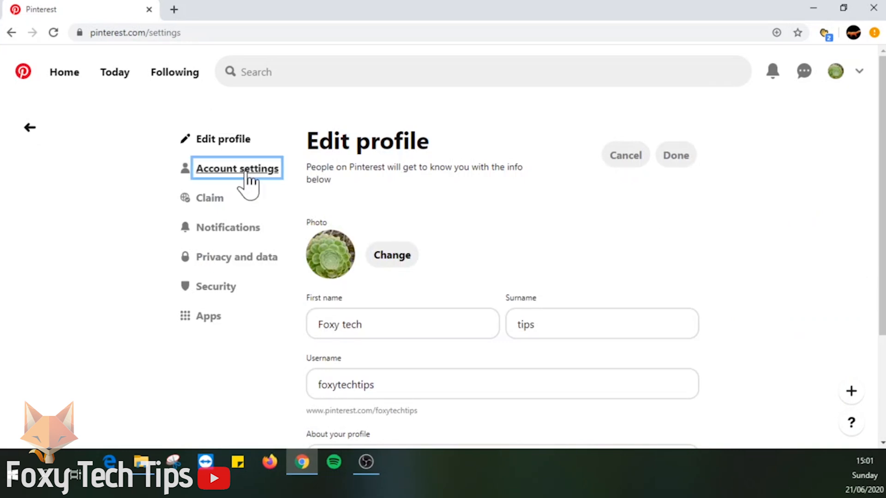
# Set the account language to Español (Argentina) in Account settings and save with Done.
pyautogui.click(237, 168)
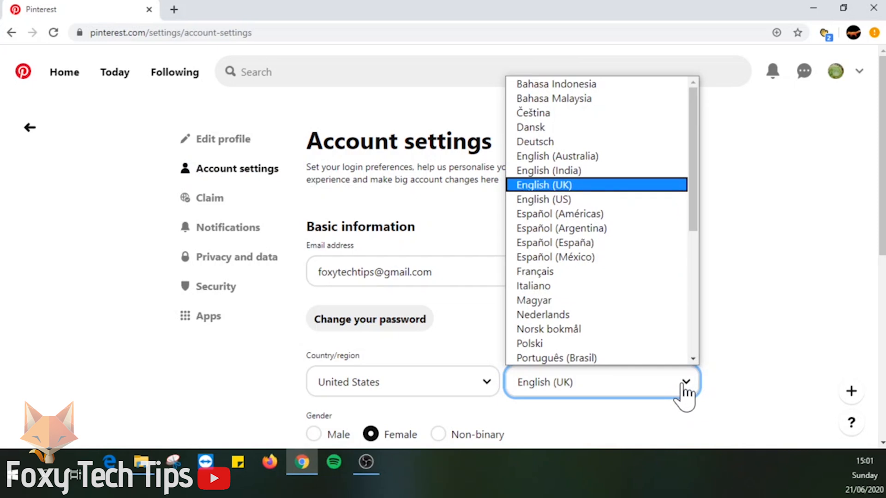
pyautogui.moveTo(588, 228)
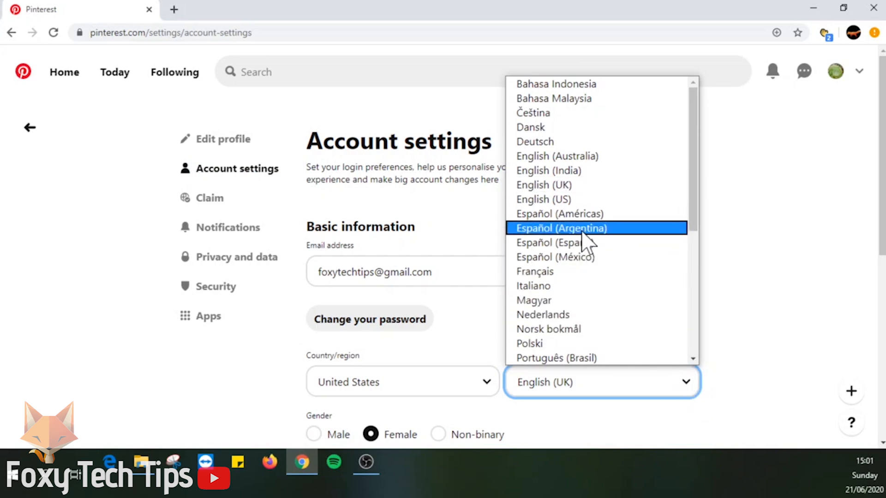
pyautogui.click(560, 228)
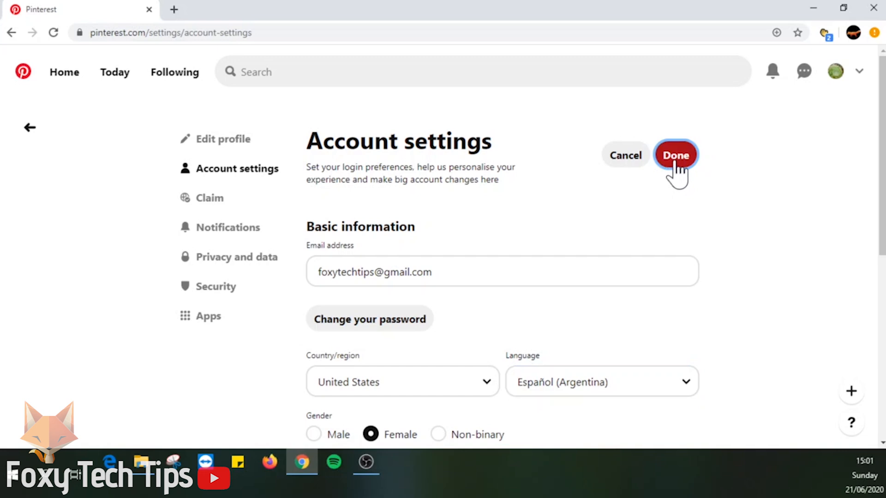
pyautogui.click(675, 155)
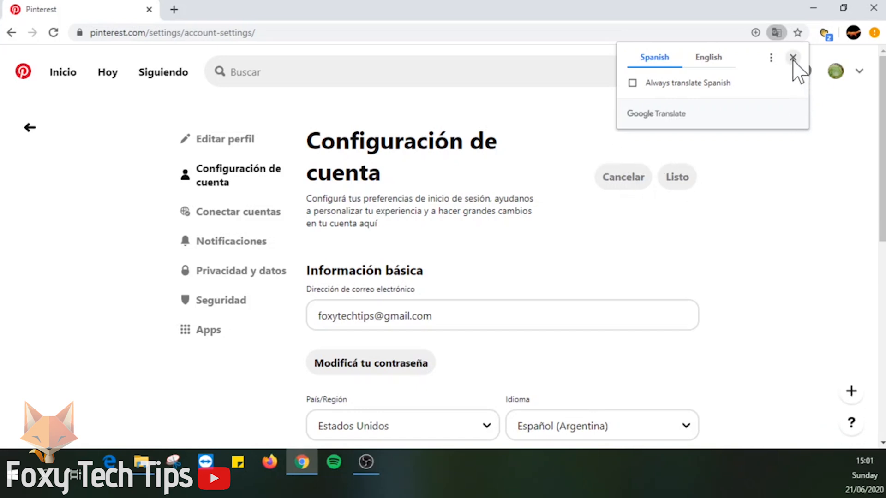
# Dismiss Chrome's Google Translate offer so the settings stay shown in Spanish.
pyautogui.click(792, 57)
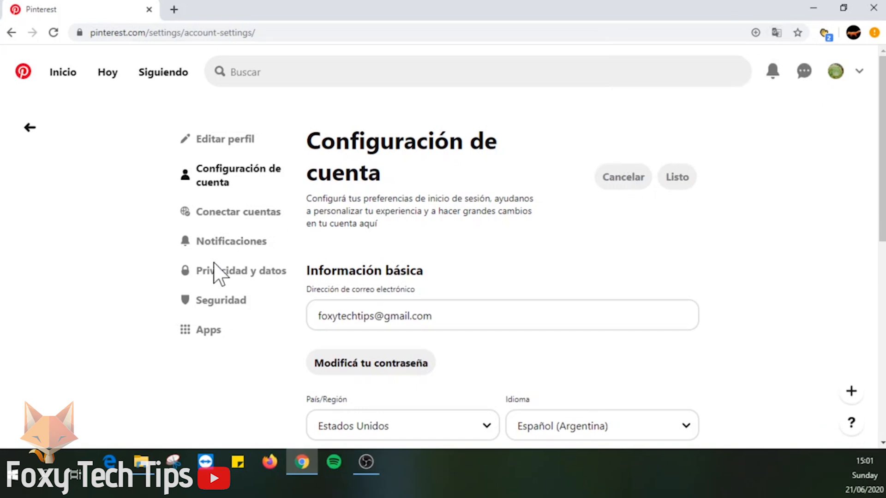
pyautogui.moveTo(233, 333)
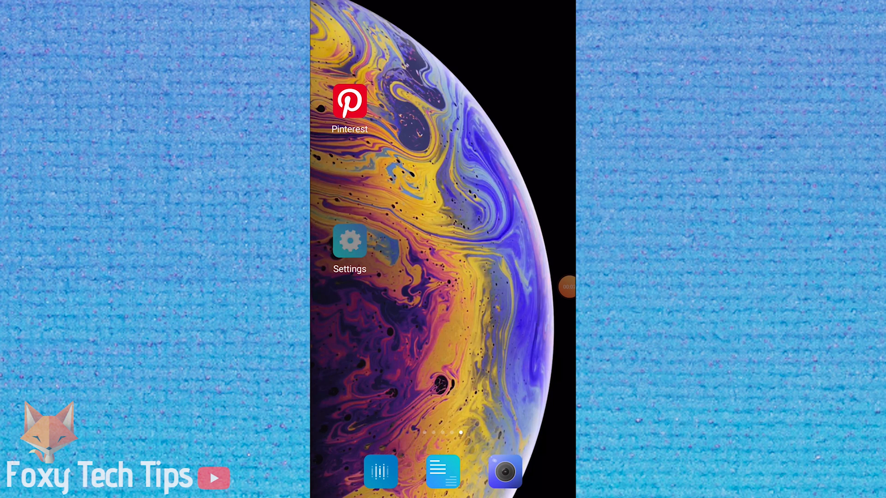
# Reach the phone's Languages list via Additional settings > Languages & input, showing English (United Kingdom).
pyautogui.click(350, 241)
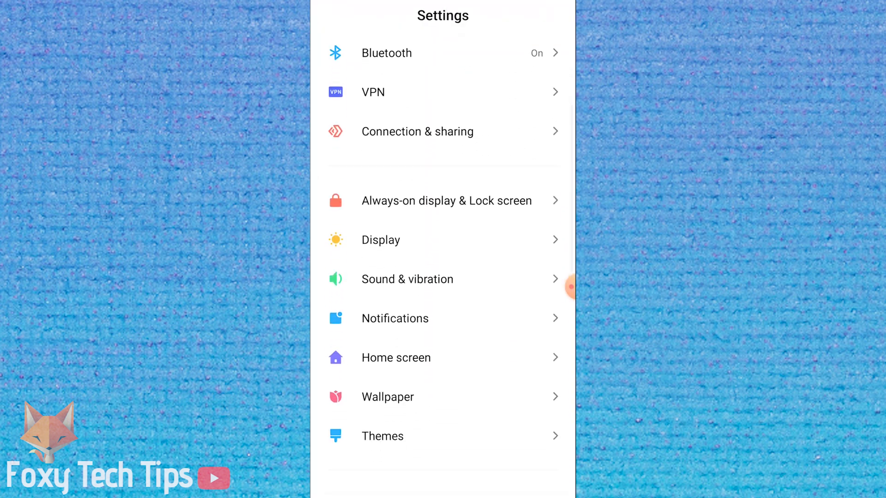
pyautogui.scroll(-3)
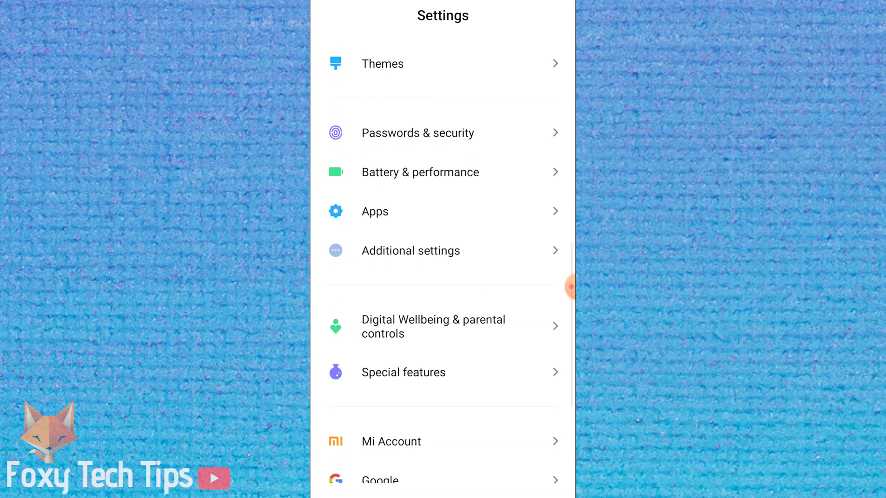
pyautogui.click(411, 251)
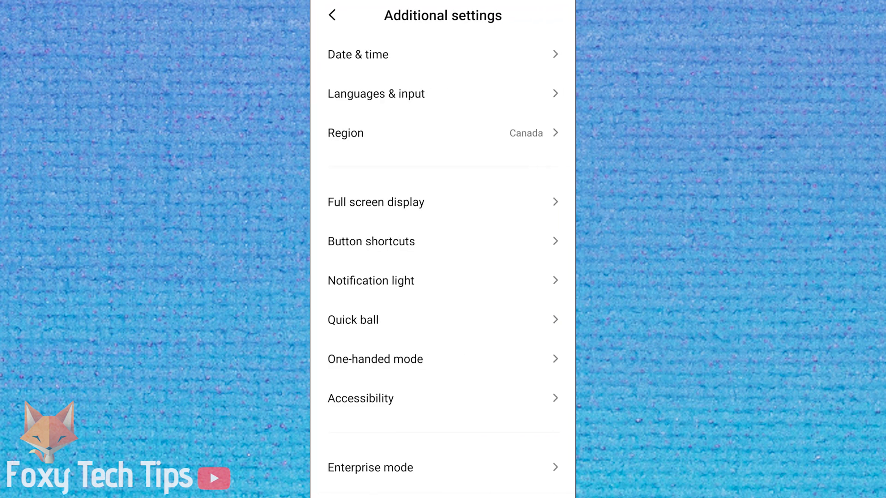
pyautogui.click(376, 94)
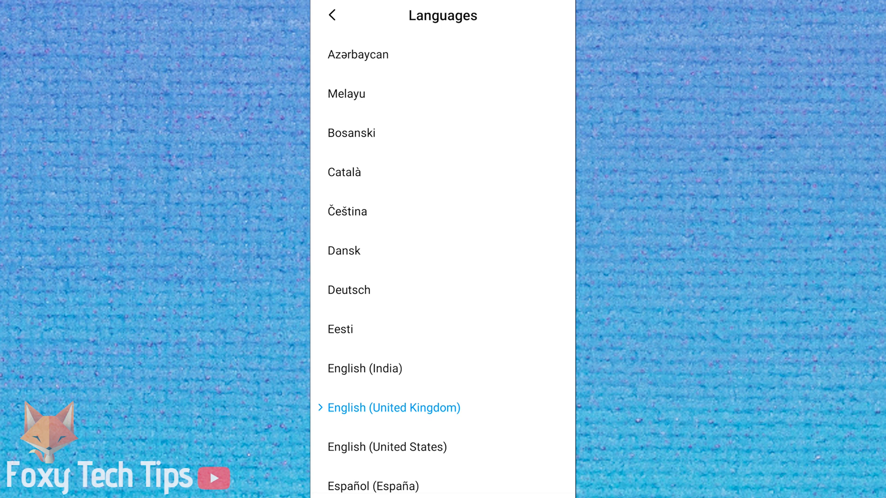
pyautogui.scroll(-3)
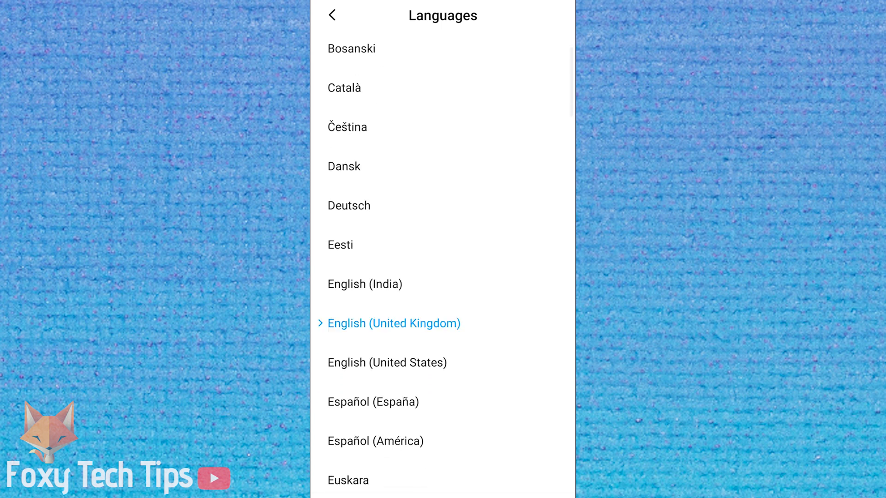